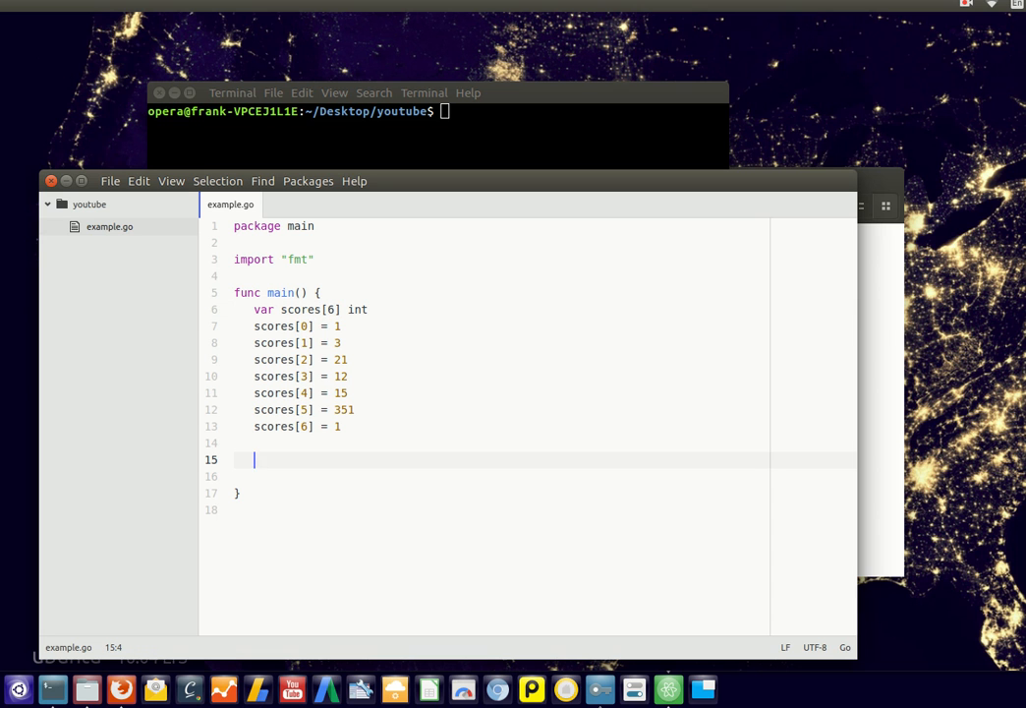
# Write 'top3 := scores[0;3]' and 'fmt.Println(top3)' in main, then enter 'go run example.go'.
pyautogui.write('top3 :=')
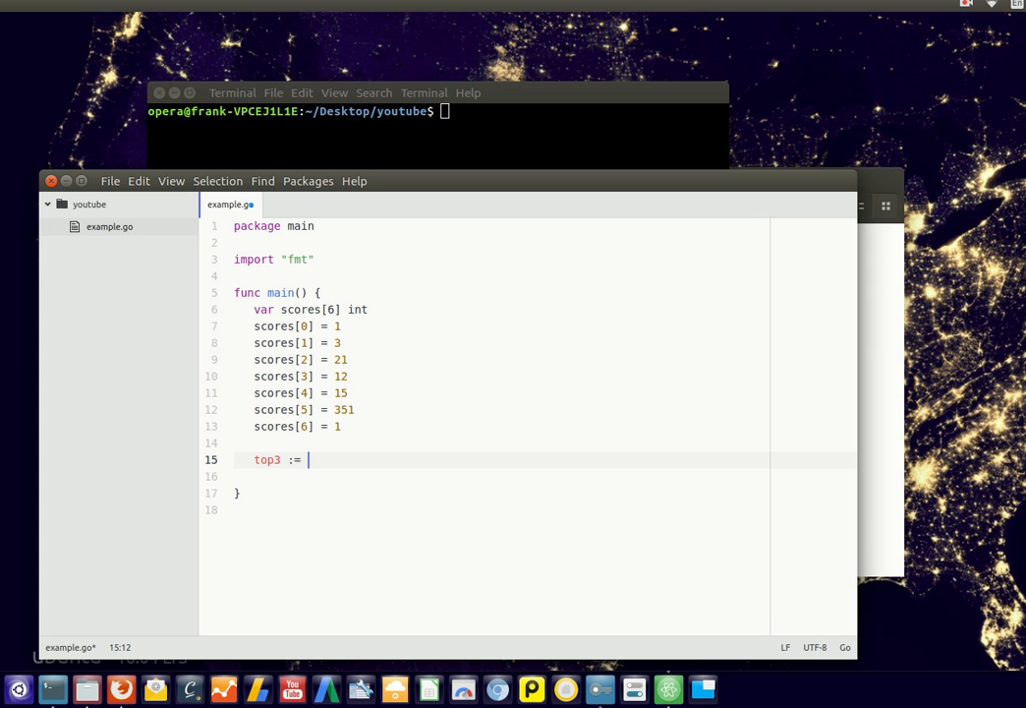
pyautogui.write('scores')
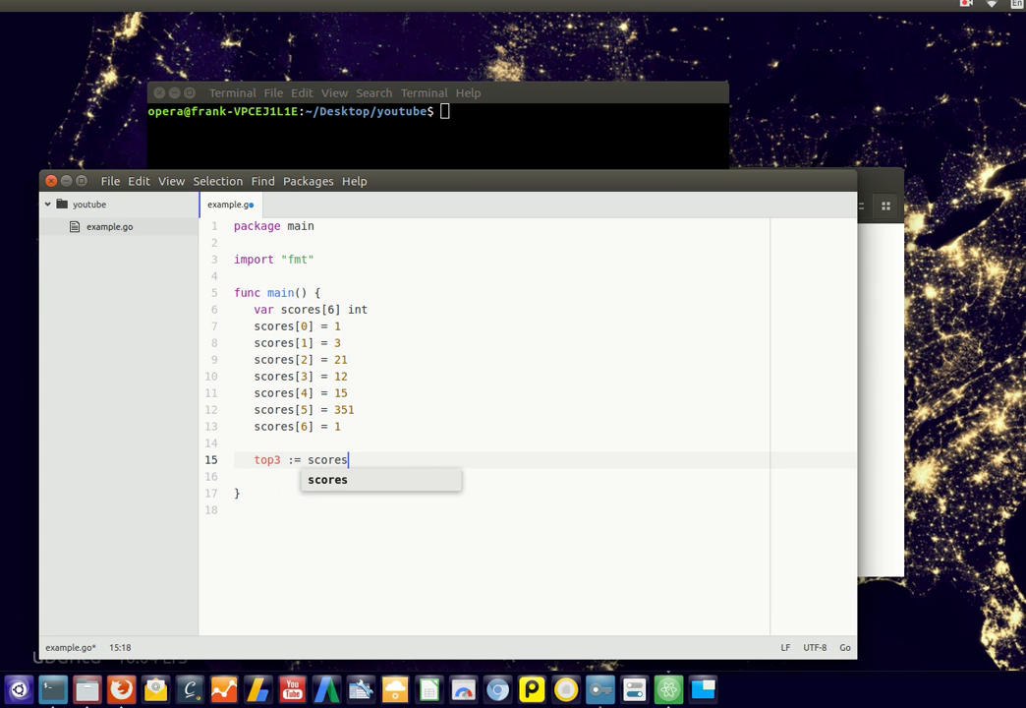
pyautogui.write('[0;3]')
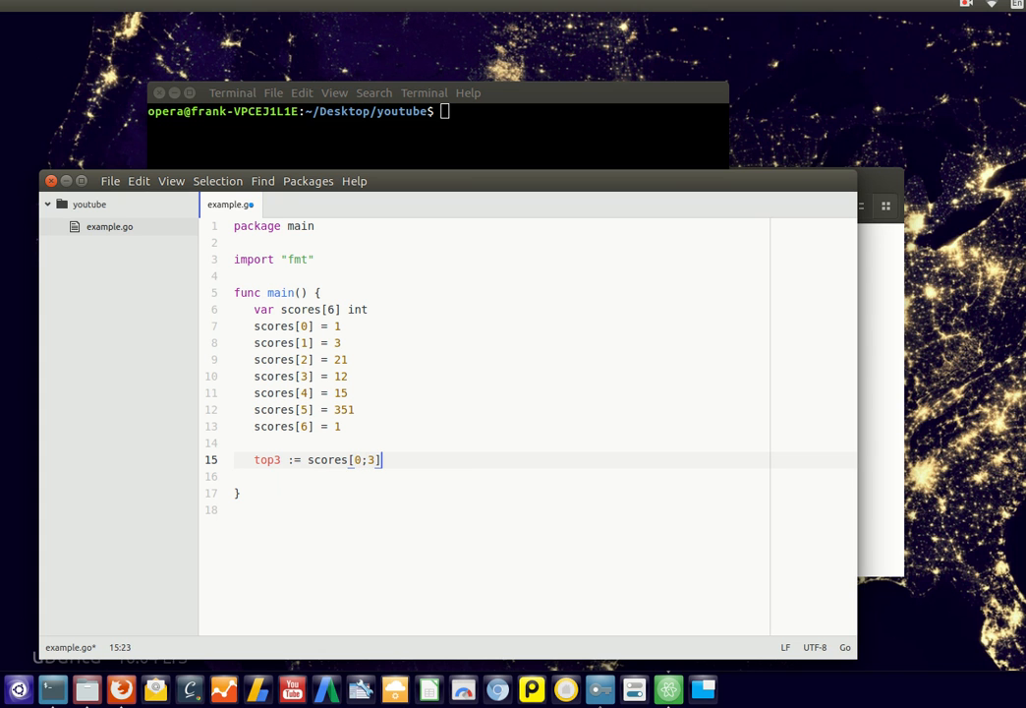
pyautogui.press('enter')
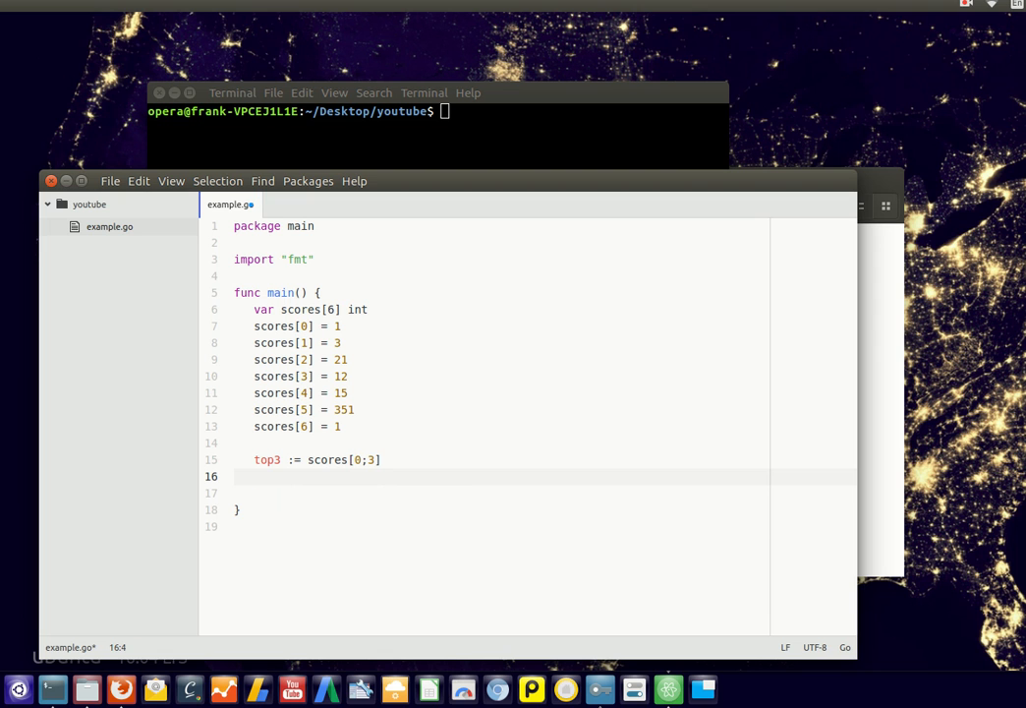
pyautogui.write('fmt.Printl')
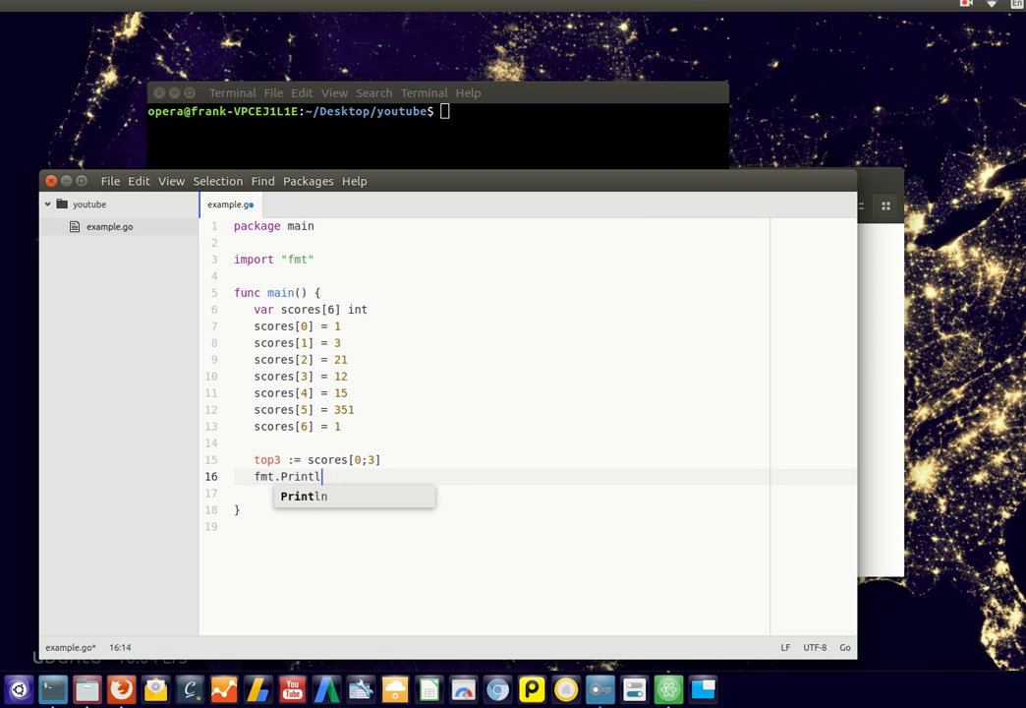
pyautogui.write('n(top3)')
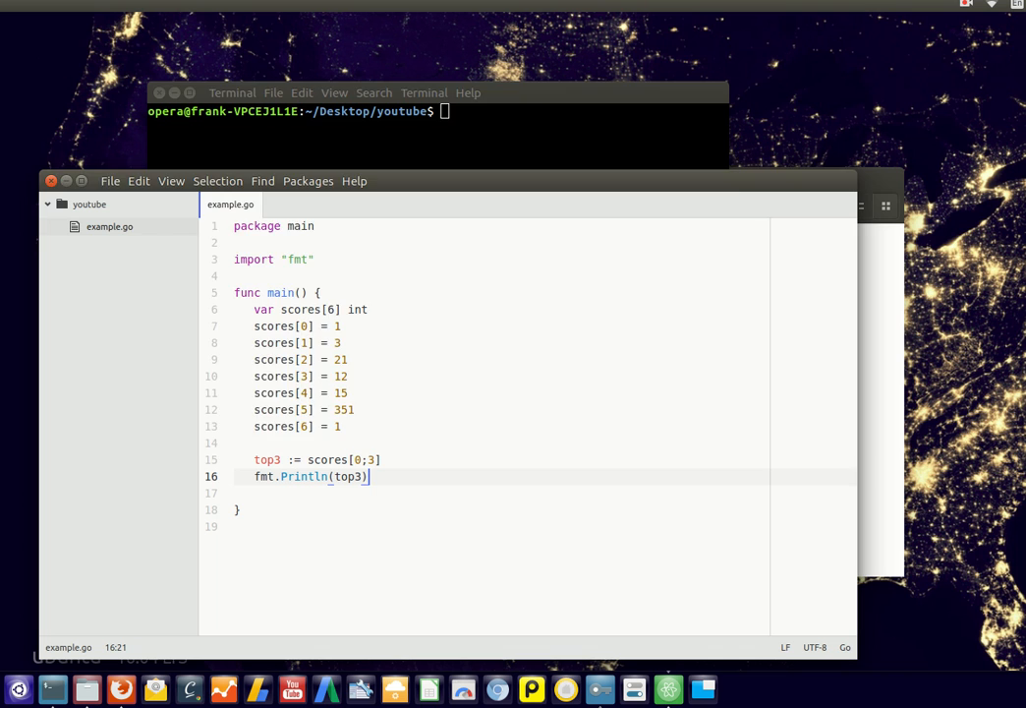
pyautogui.write('go run example.go')
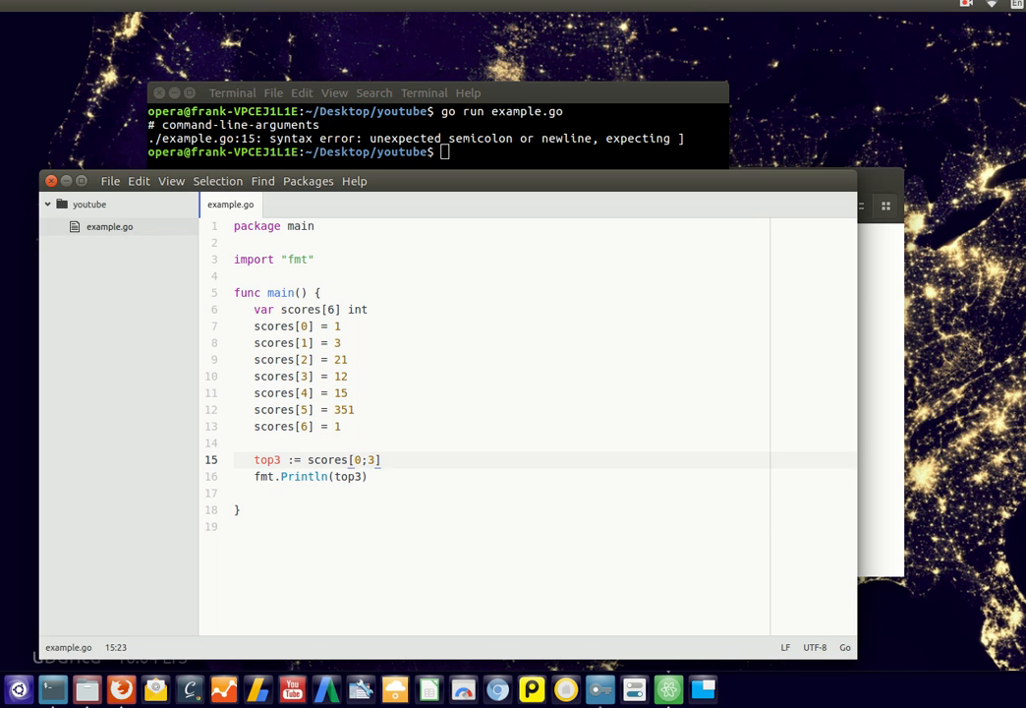
# Replace the semicolon in the slice with a colon so it reads scores[0:3].
pyautogui.write(':')
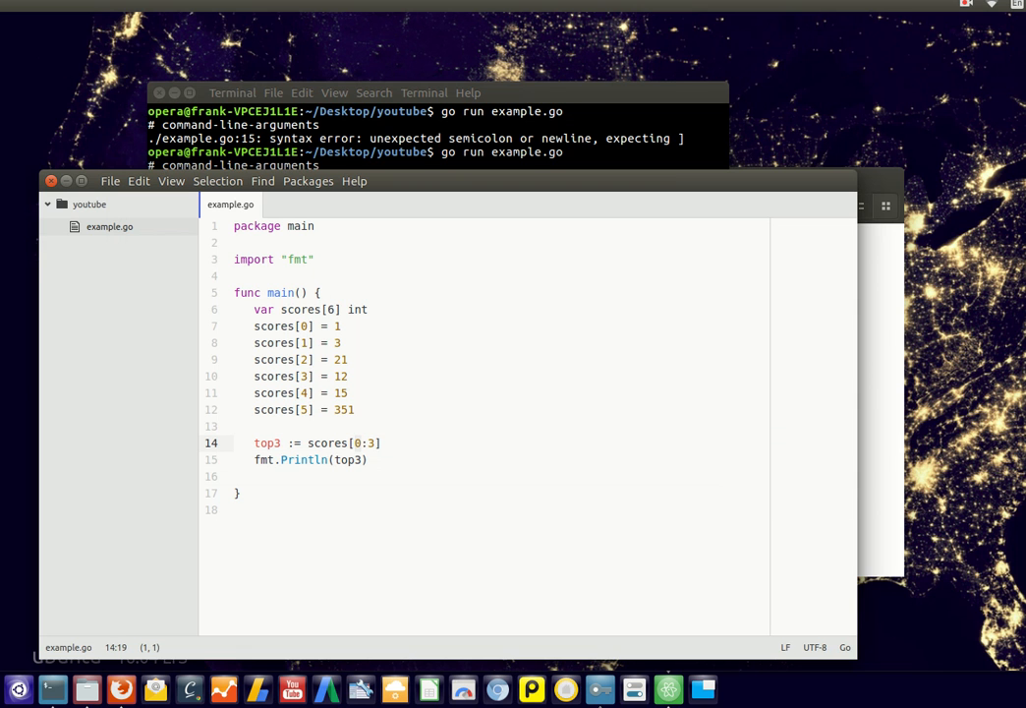
# Change the top3 slice indices so it reads scores[1:4].
pyautogui.write('1')
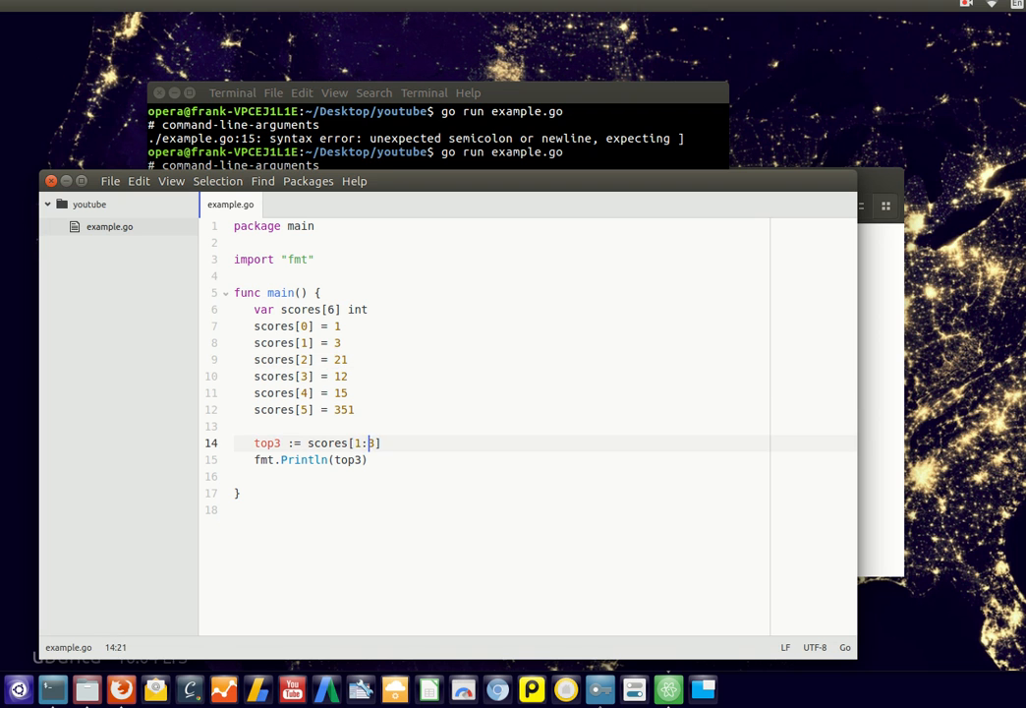
pyautogui.write('4')
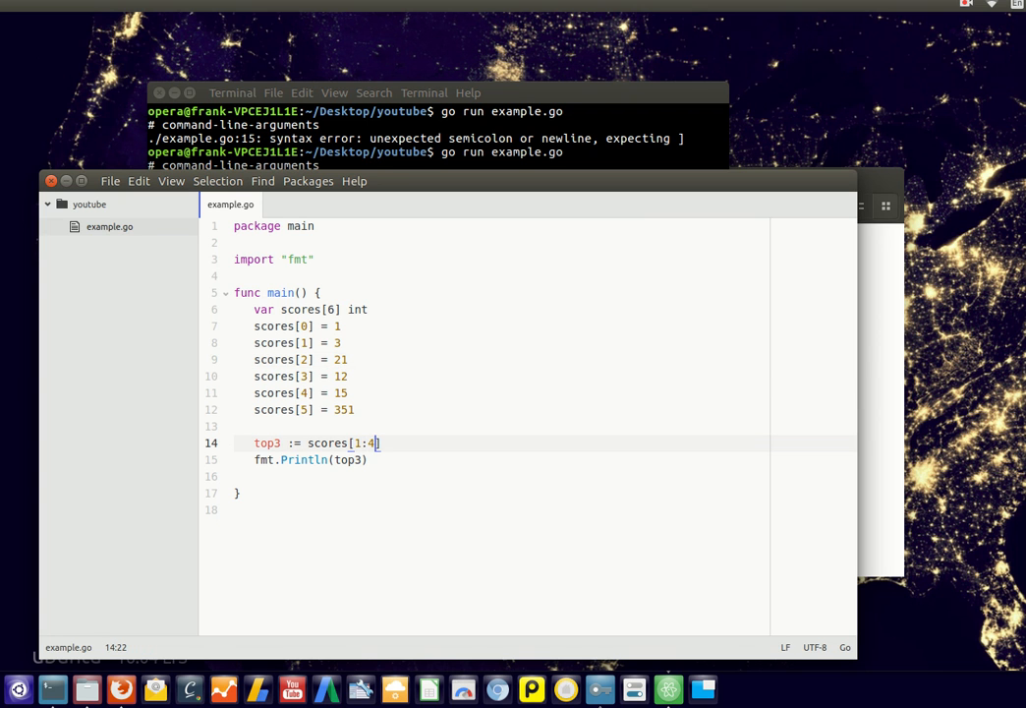